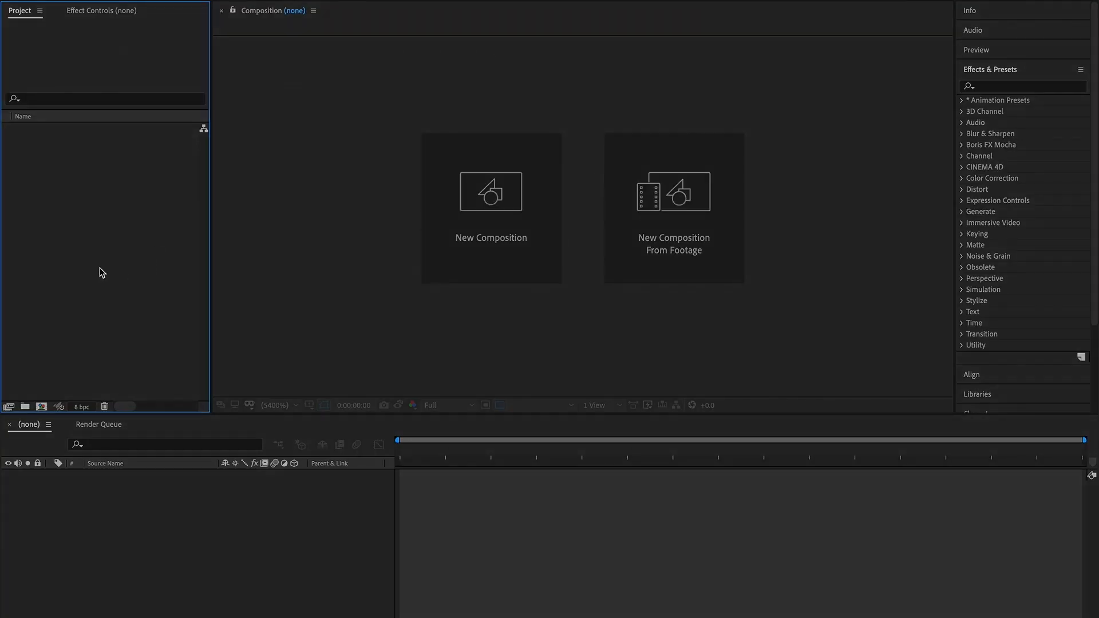
mouse_move(116, 269)
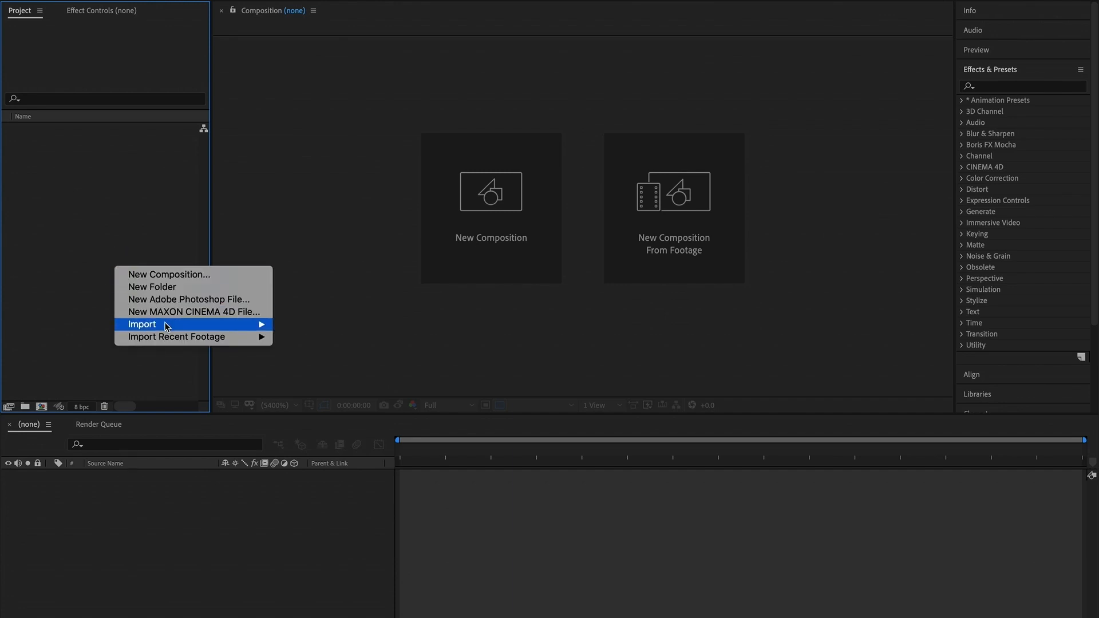
mouse_move(166, 325)
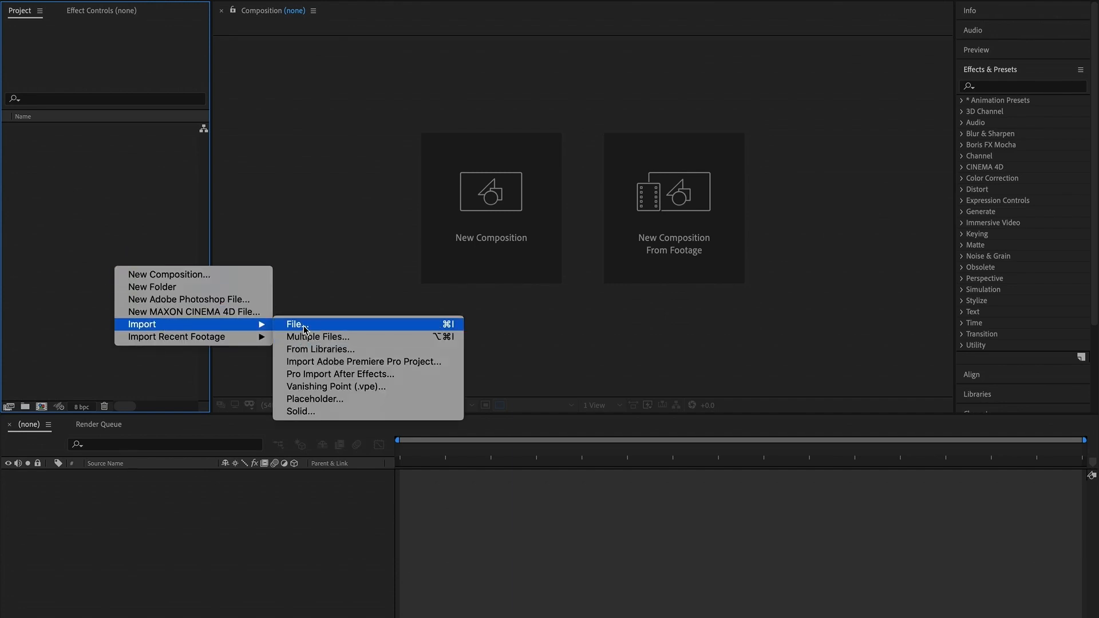
Import the Footage folder with shoe clips C0059, C0058 and C0046 into the project.
click(294, 324)
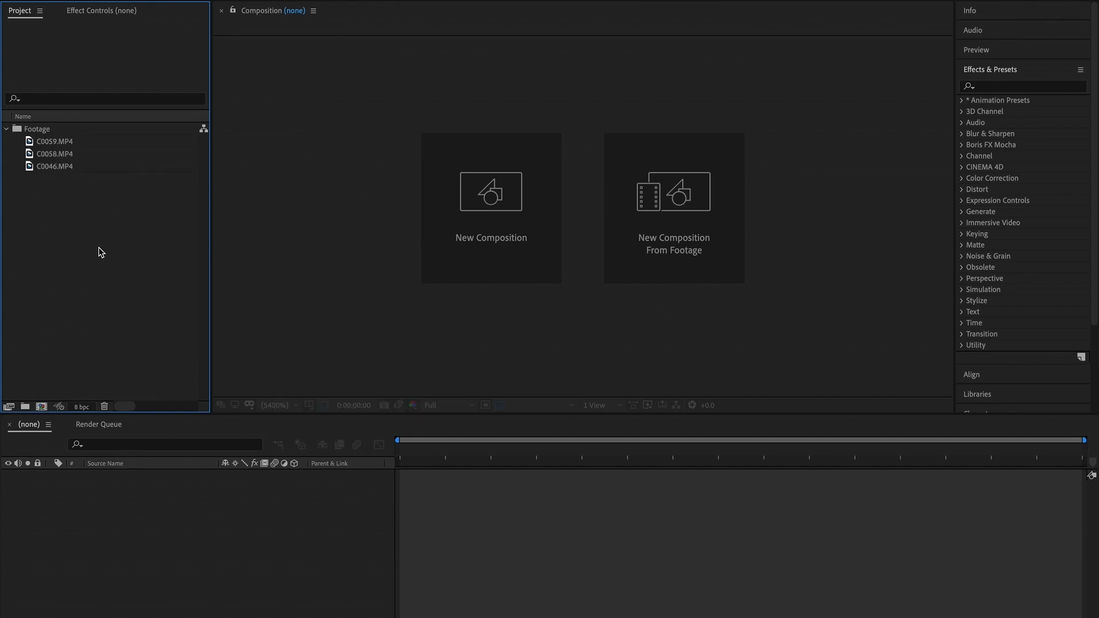
mouse_move(63, 201)
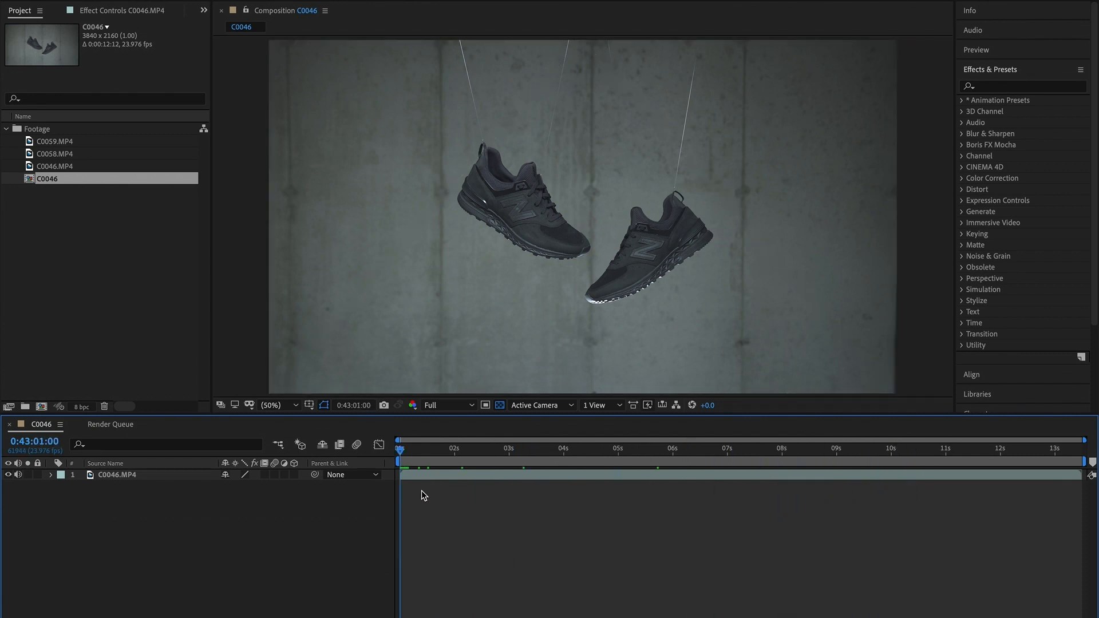
Select the C0046.MP4 layer and apply CC Simple Wire Removal, found by searching 'sim'.
click(114, 474)
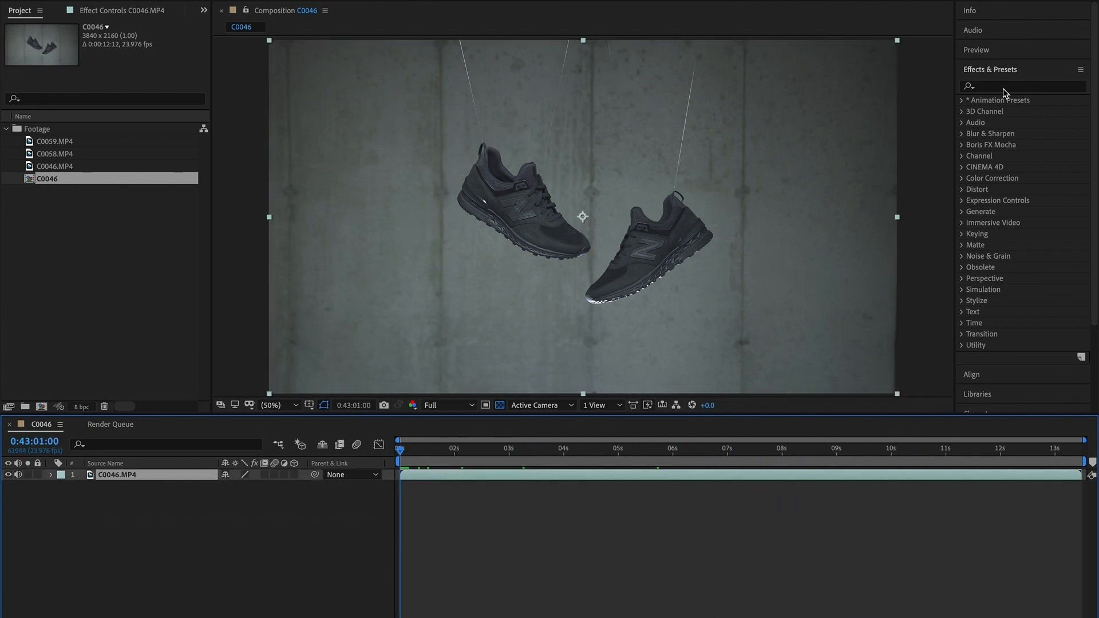
click(989, 69)
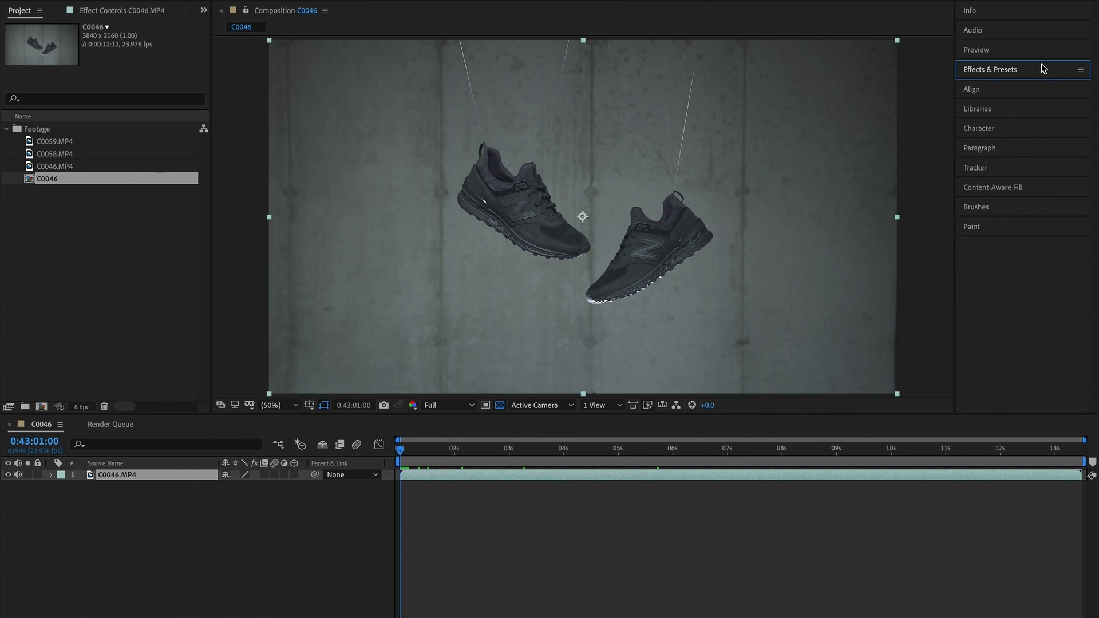
mouse_move(614, 99)
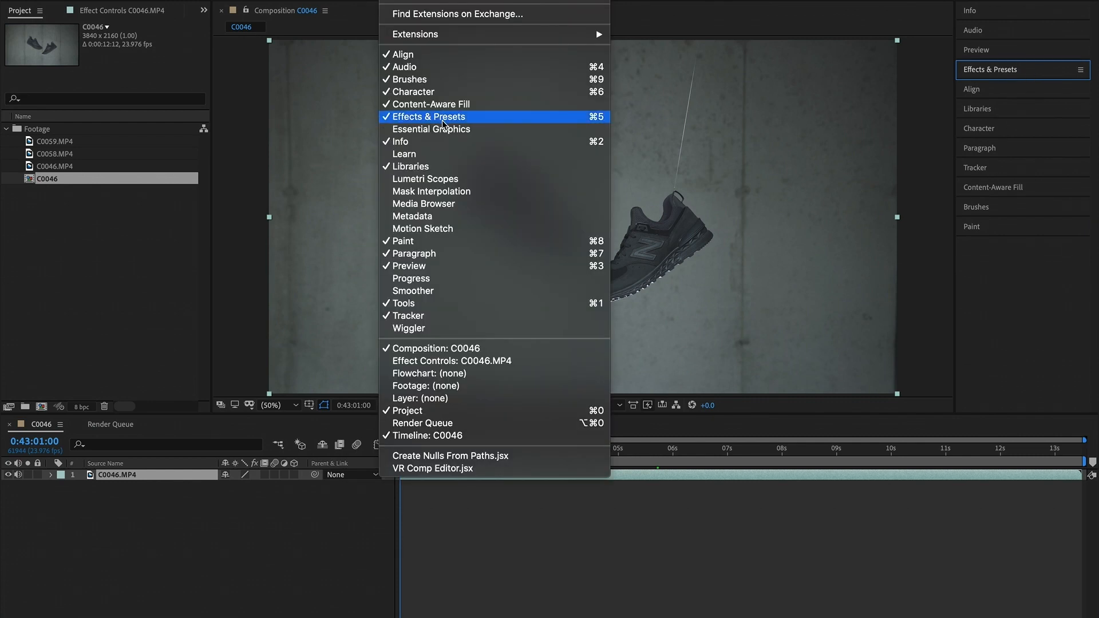
click(429, 116)
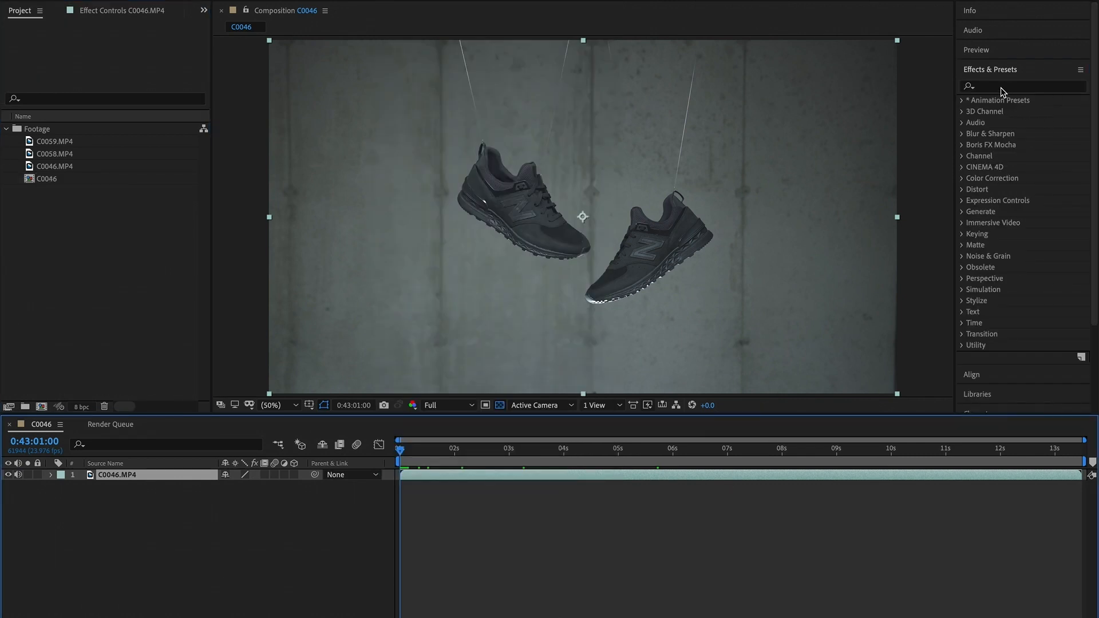
text(simple wire)
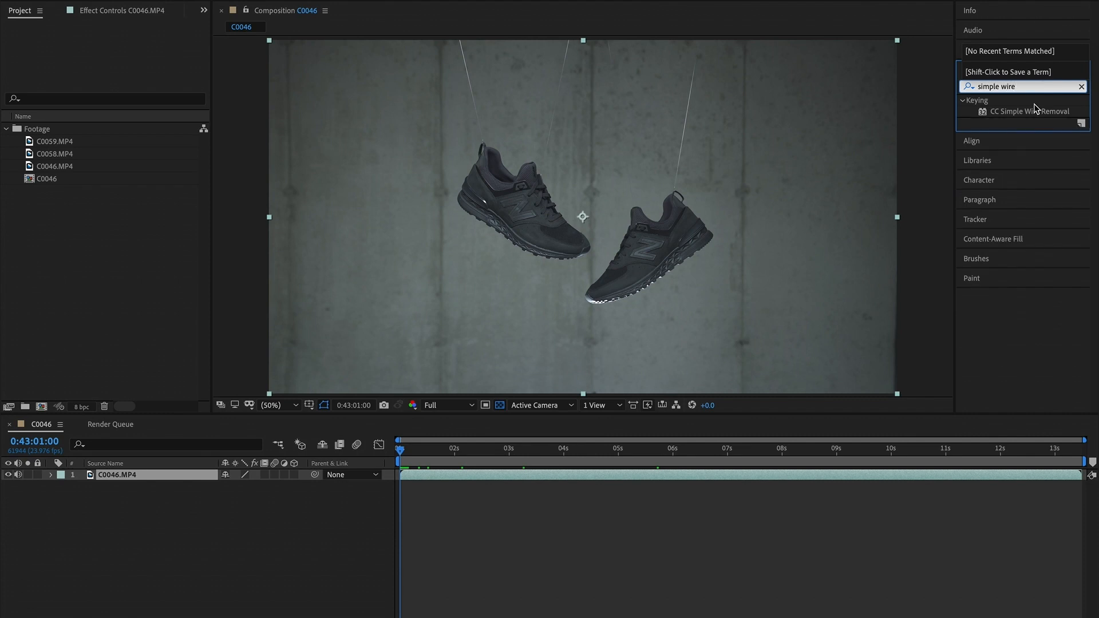
mouse_move(1031, 113)
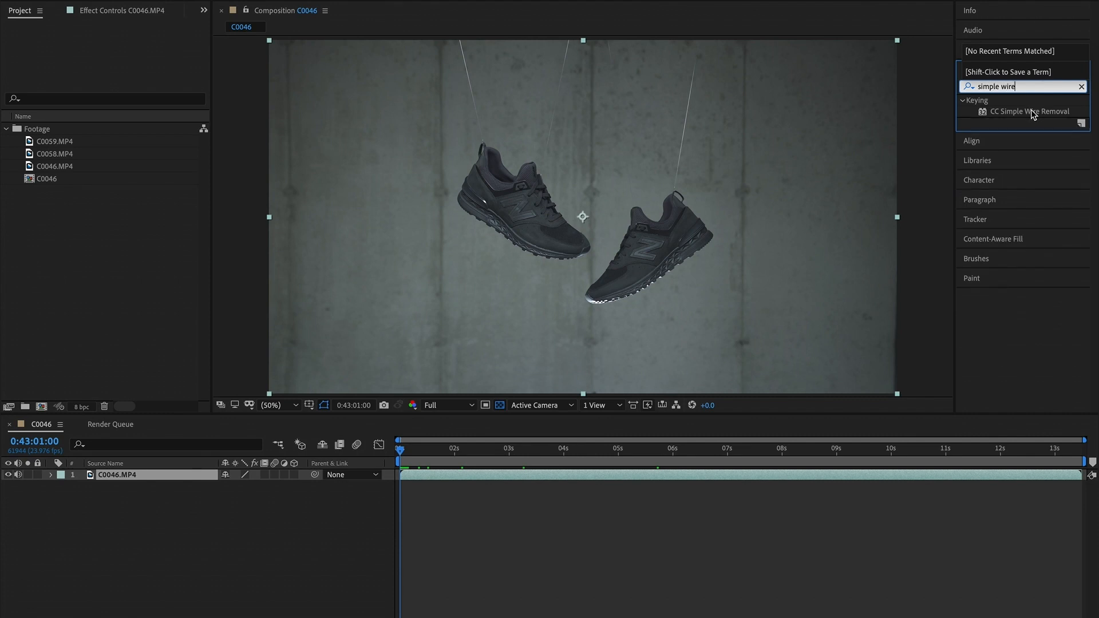
double_click(1025, 111)
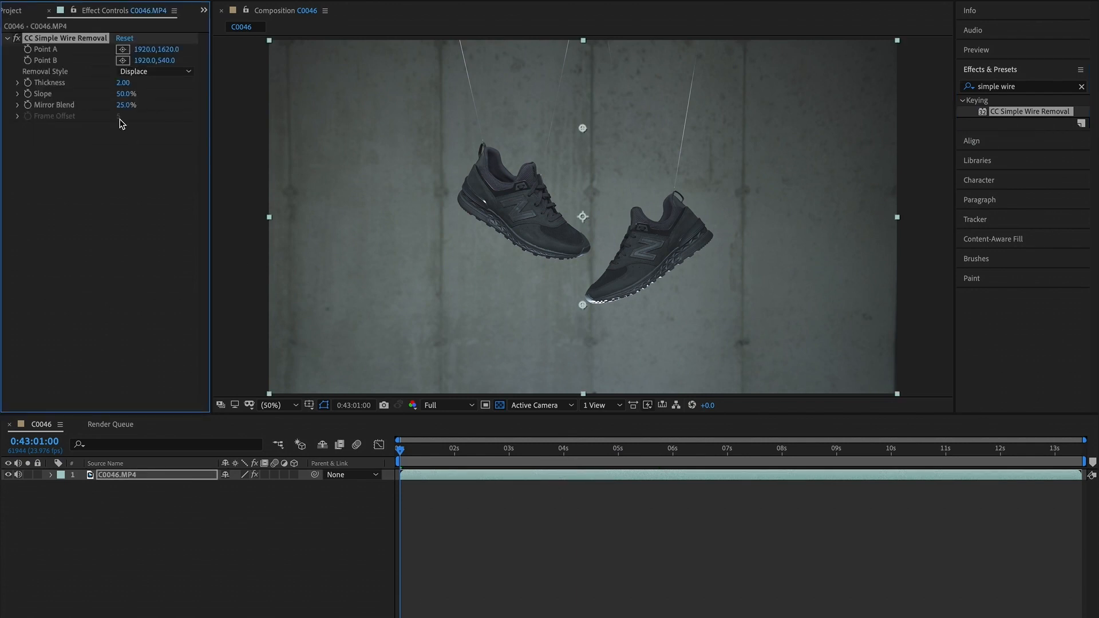
mouse_move(90, 90)
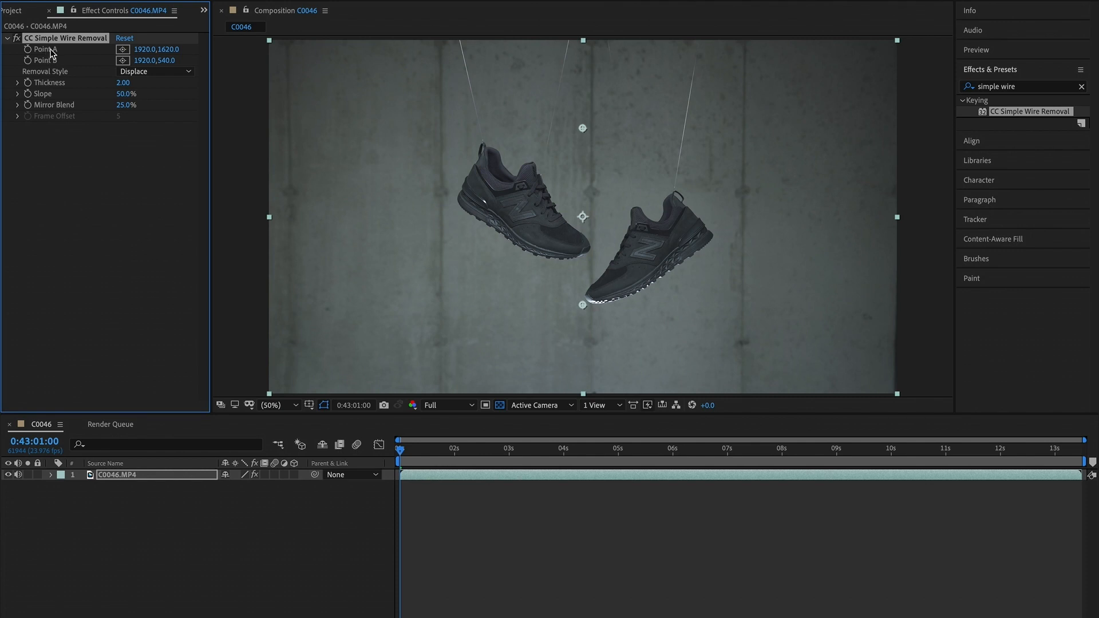
mouse_move(313, 89)
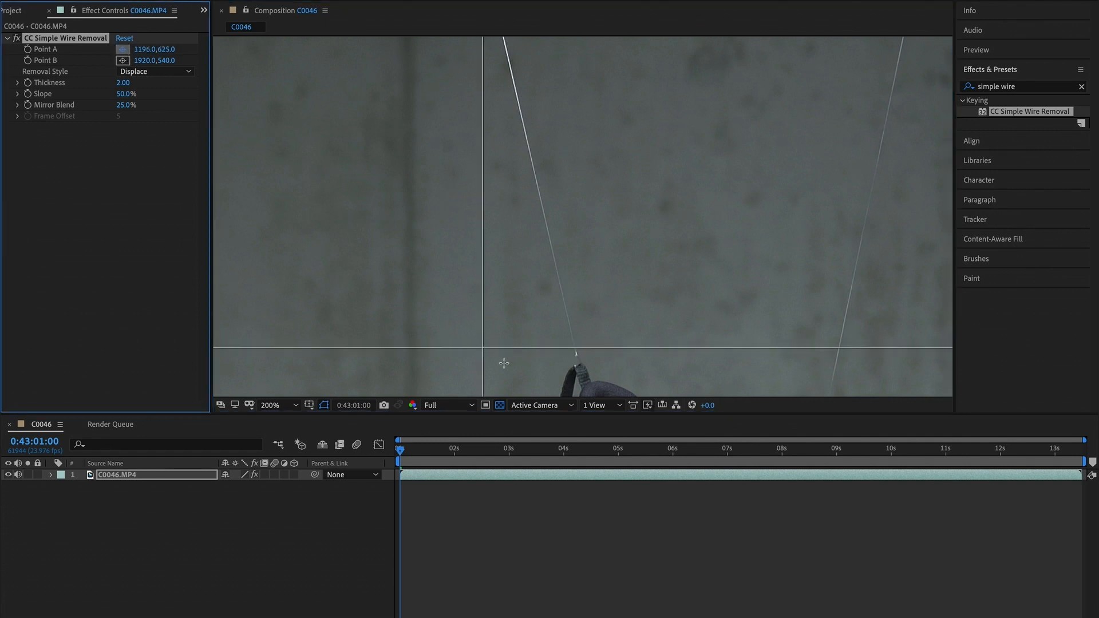
Place the removal points where the left wire meets the shoe and at its top, then zoom in.
drag(502, 363, 576, 362)
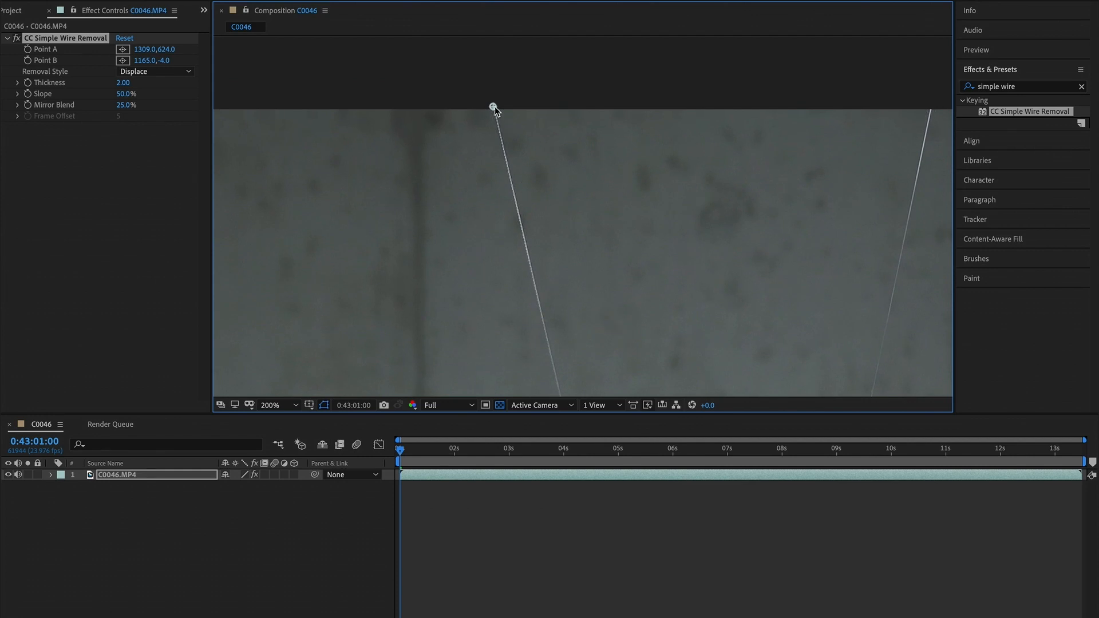
drag(494, 106, 498, 108)
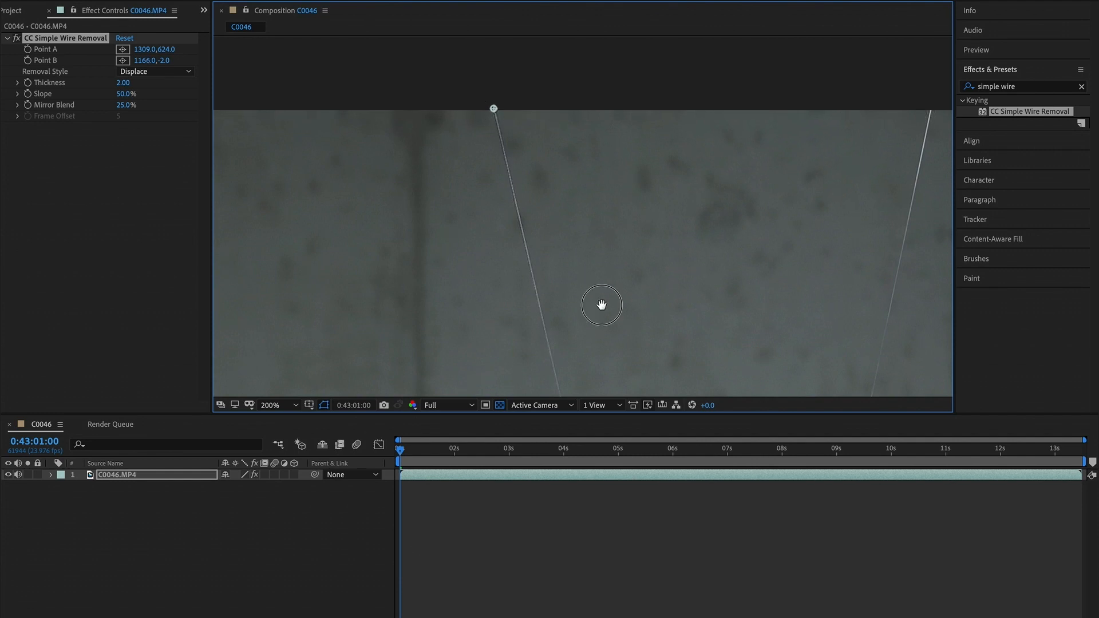
click(296, 404)
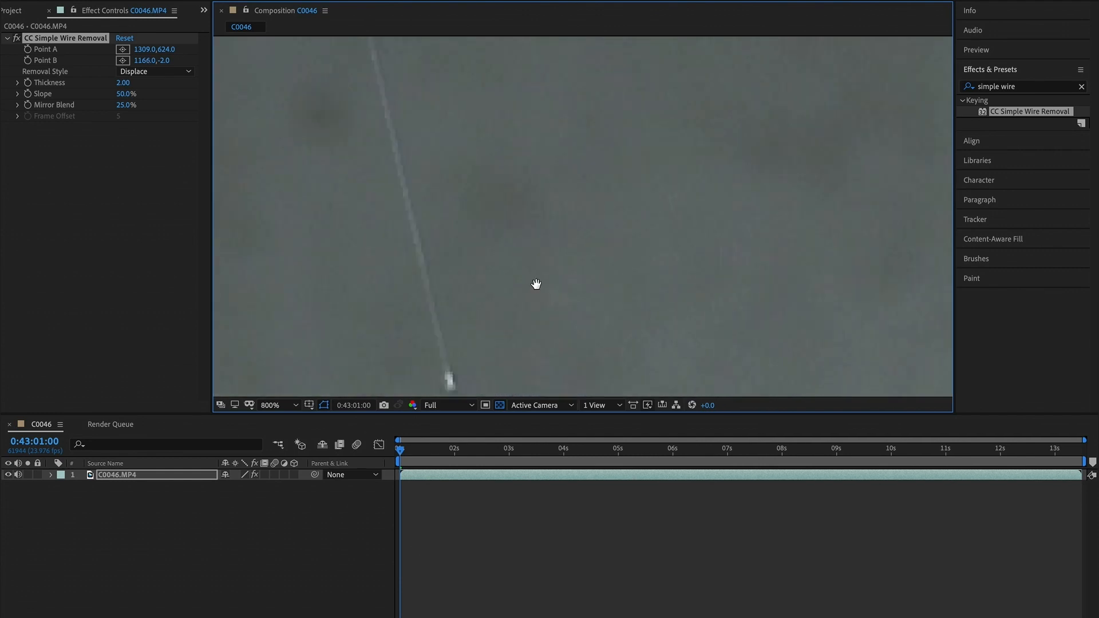
drag(536, 284, 521, 275)
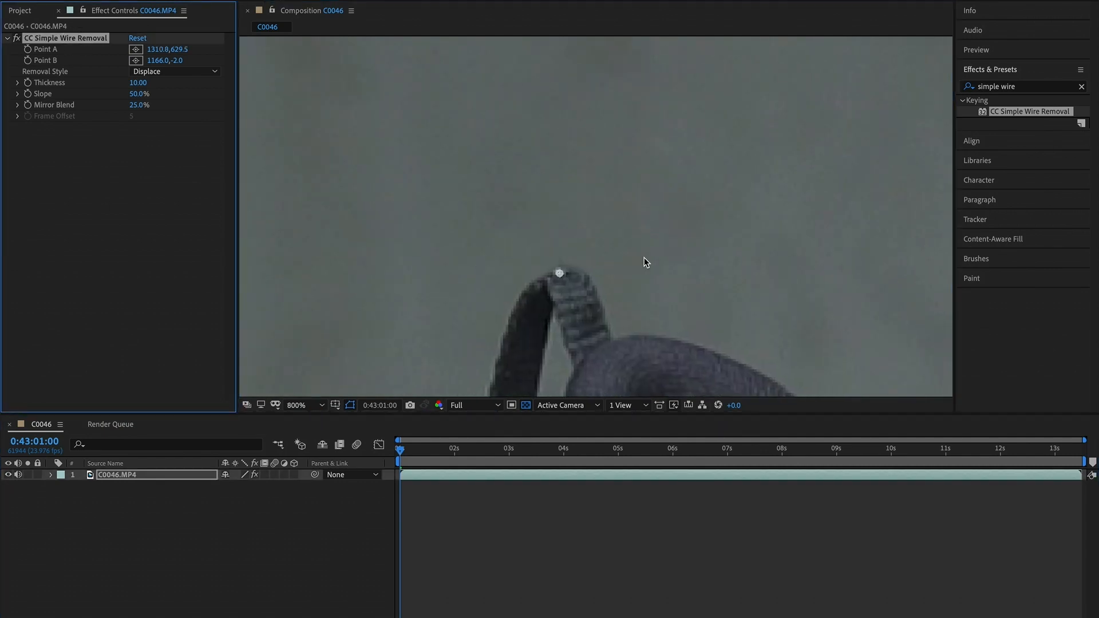
Nudge the first point onto the shoe's wire loop and raise Slope to 75%.
drag(645, 262, 558, 274)
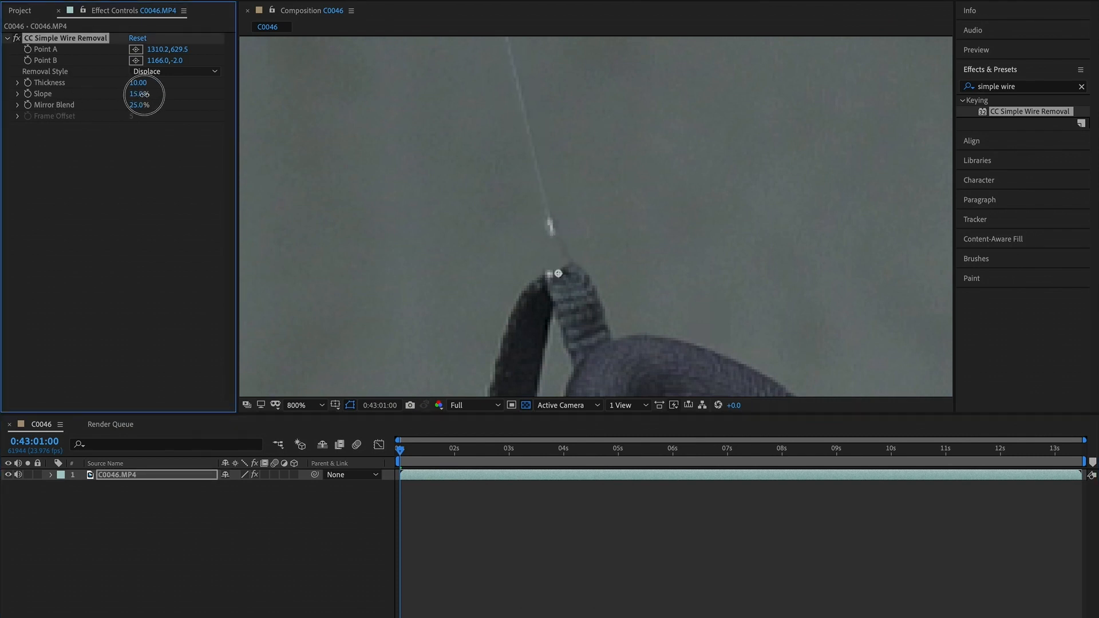
drag(138, 93, 147, 93)
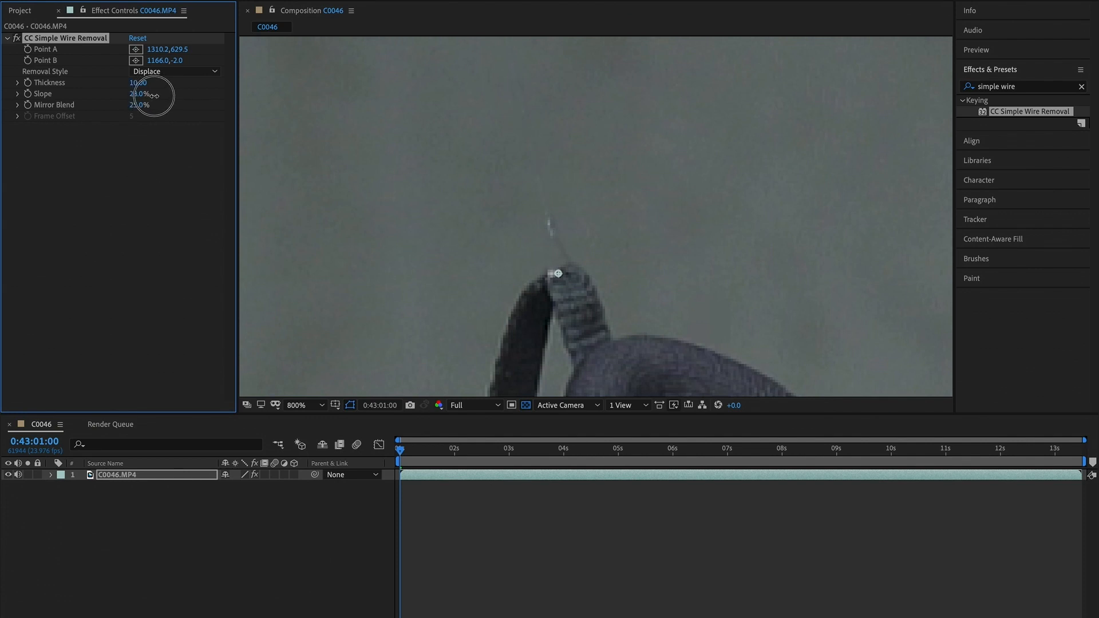
drag(137, 93, 168, 93)
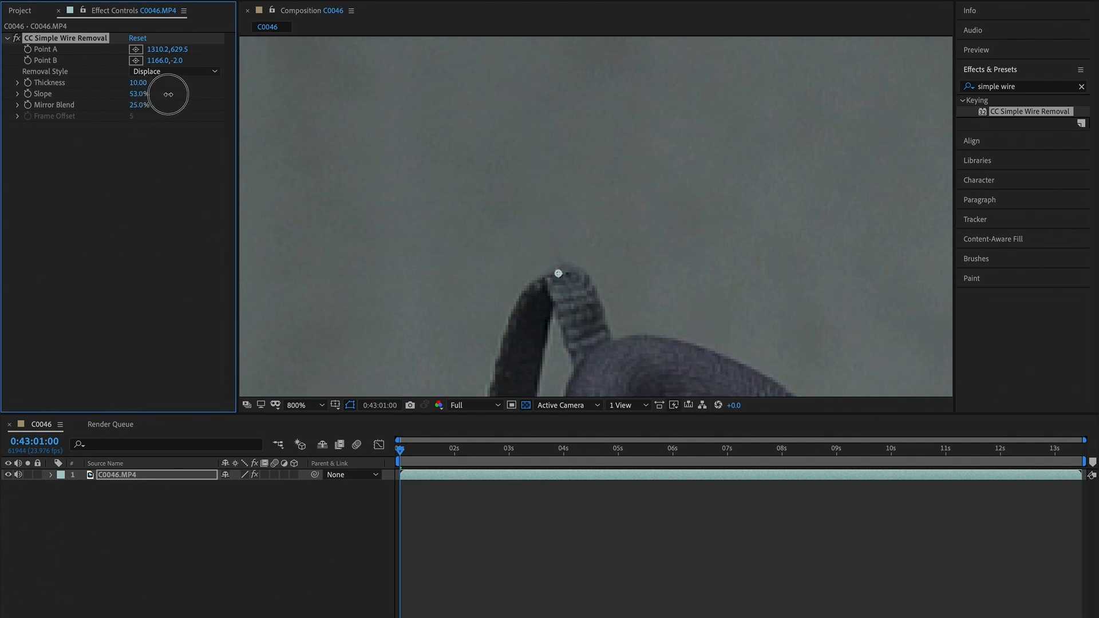
drag(168, 94, 206, 90)
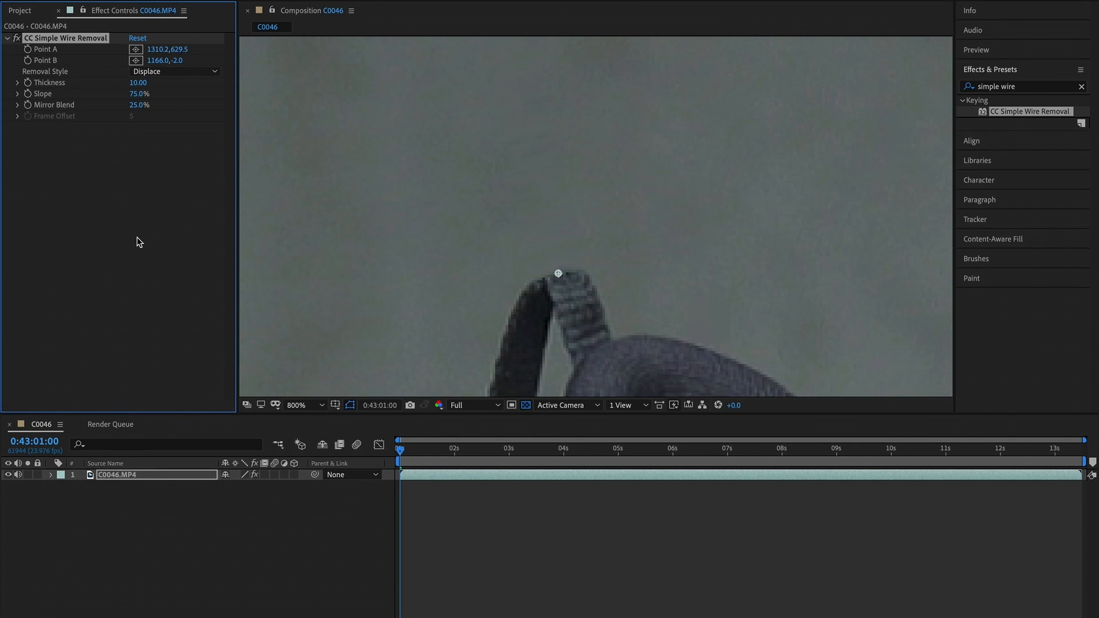
mouse_move(128, 135)
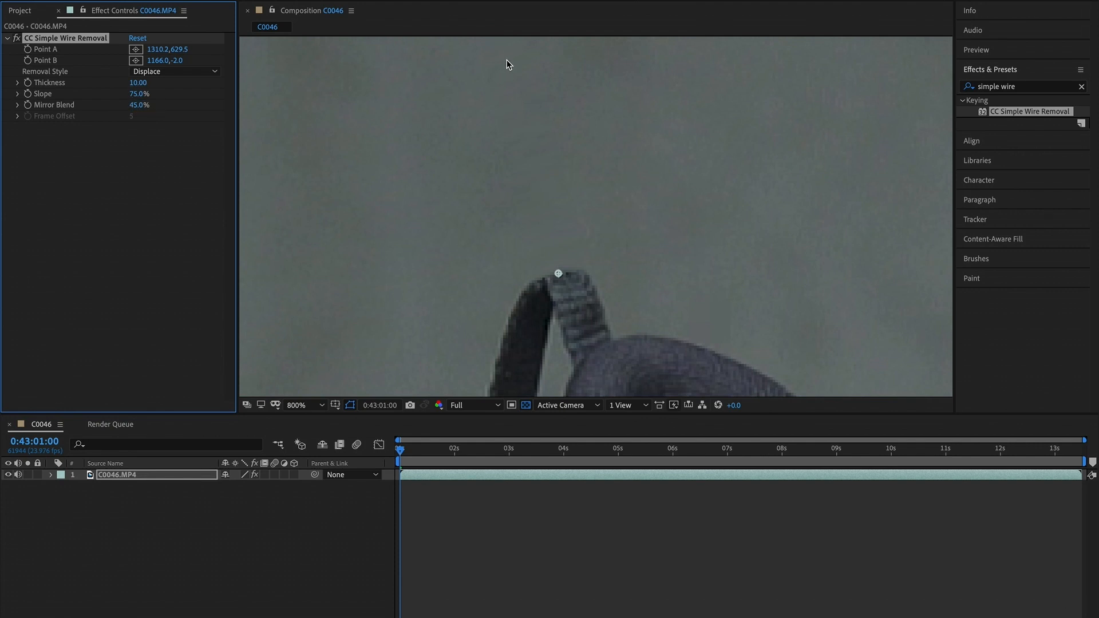
mouse_move(437, 356)
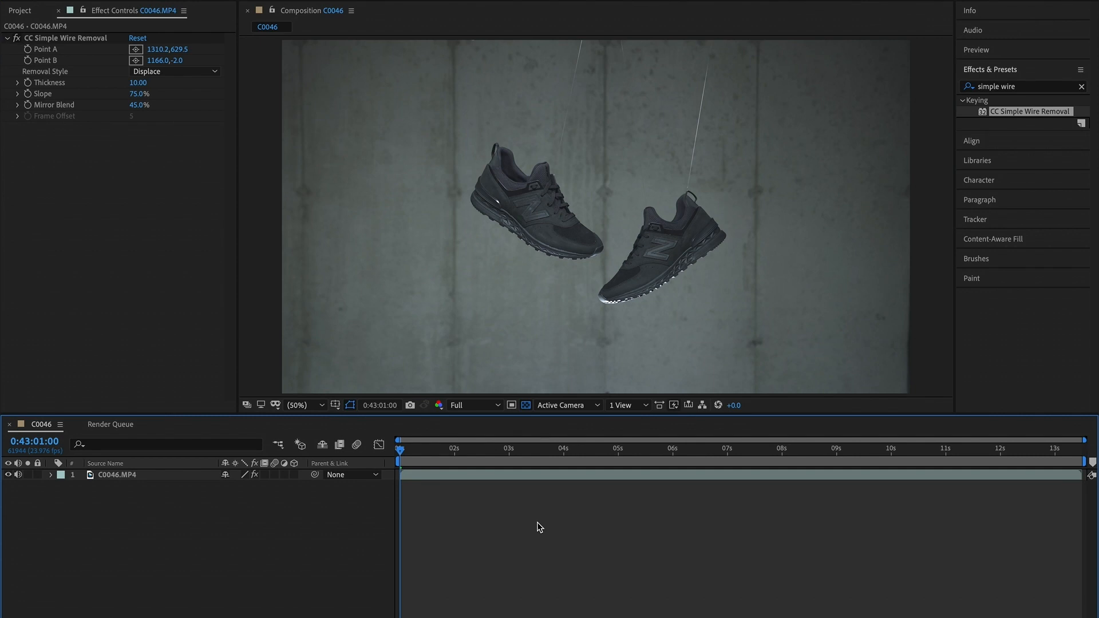
mouse_move(551, 522)
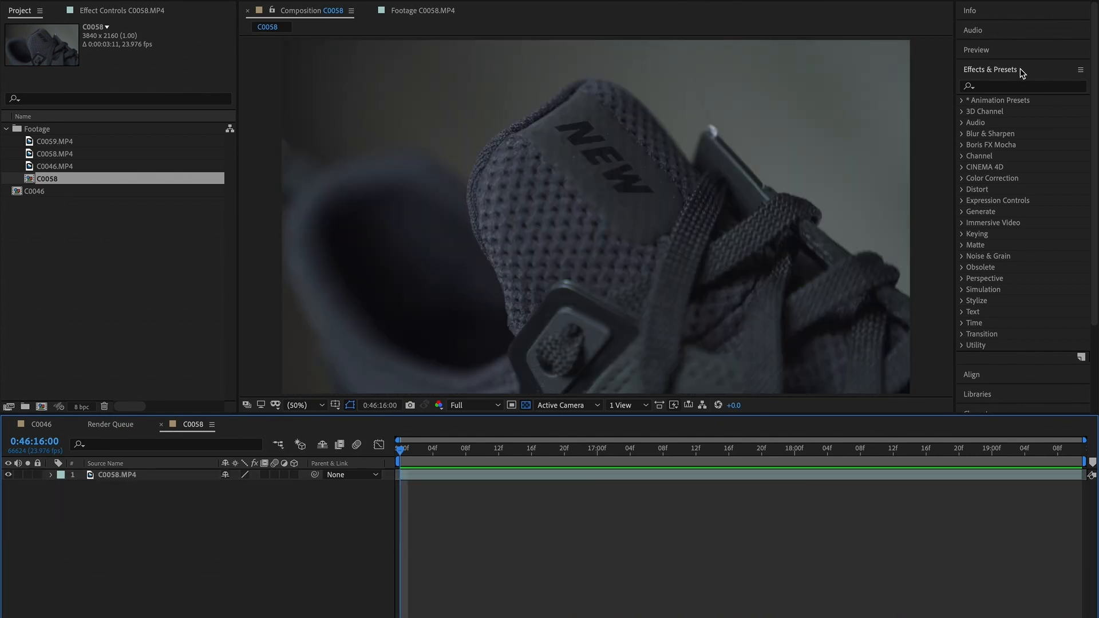
Search Effects & Presets for 'simple' to find CC Simple Wire Removal for C0058.
text(simple wire)
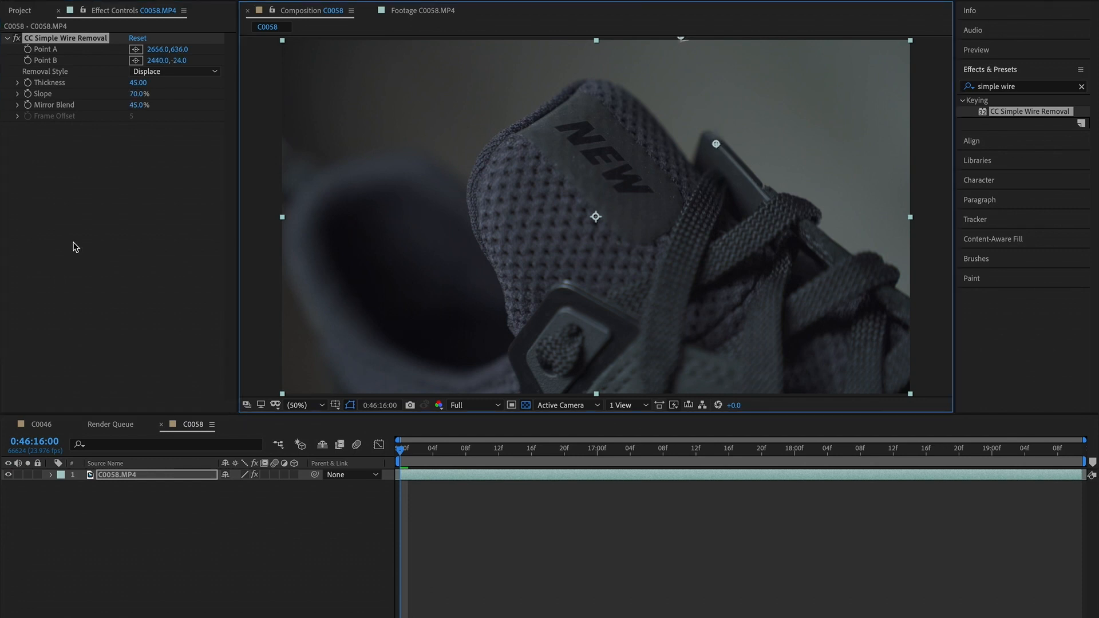
mouse_move(484, 443)
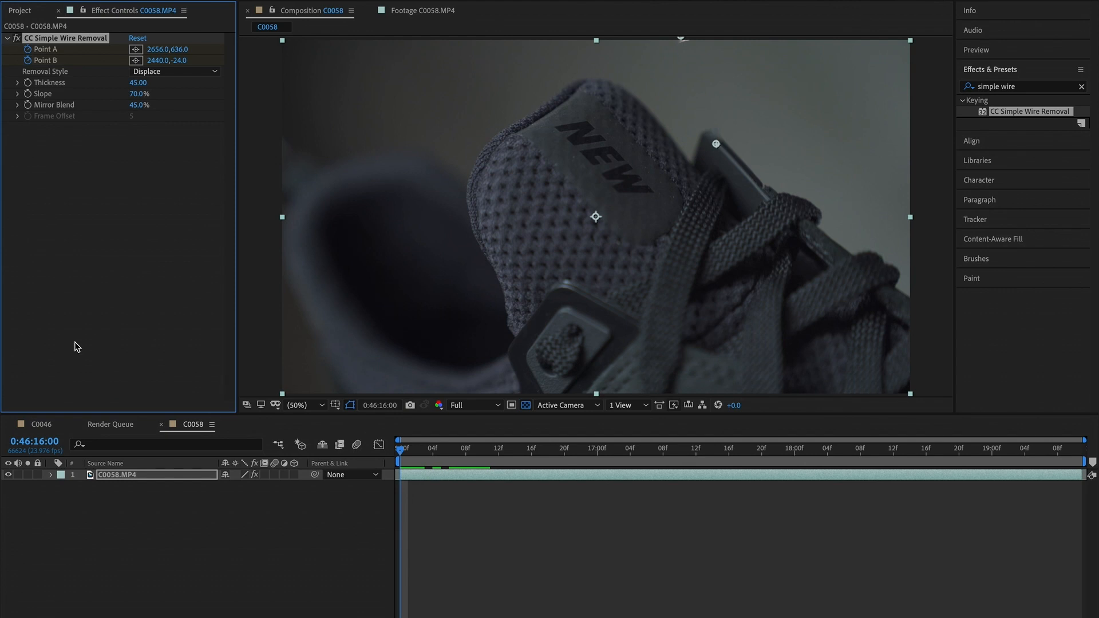
mouse_move(233, 436)
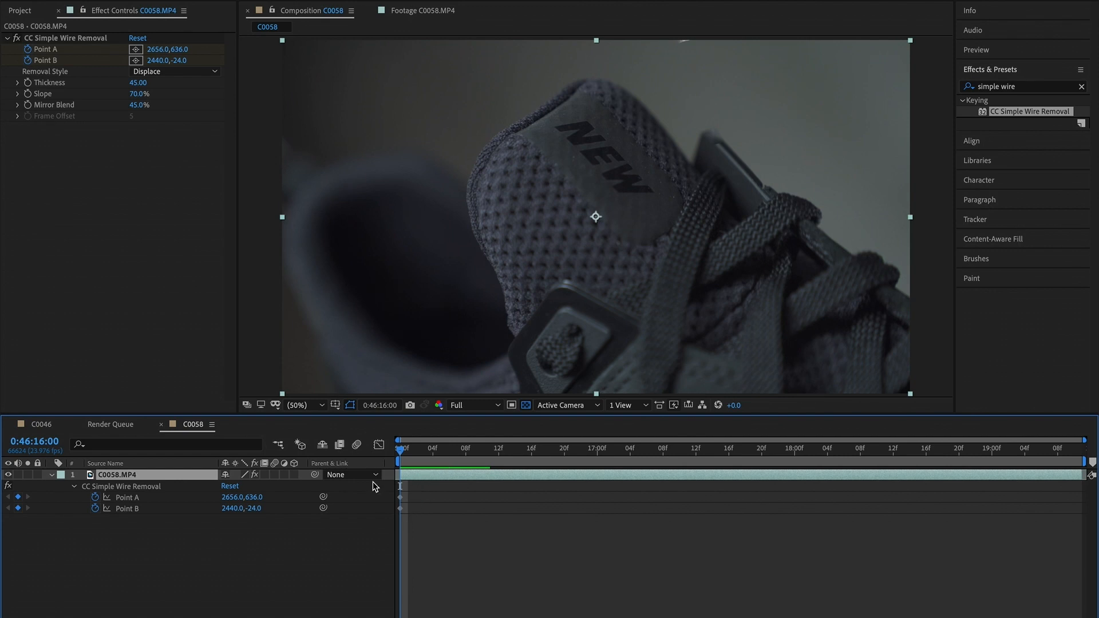
mouse_move(462, 454)
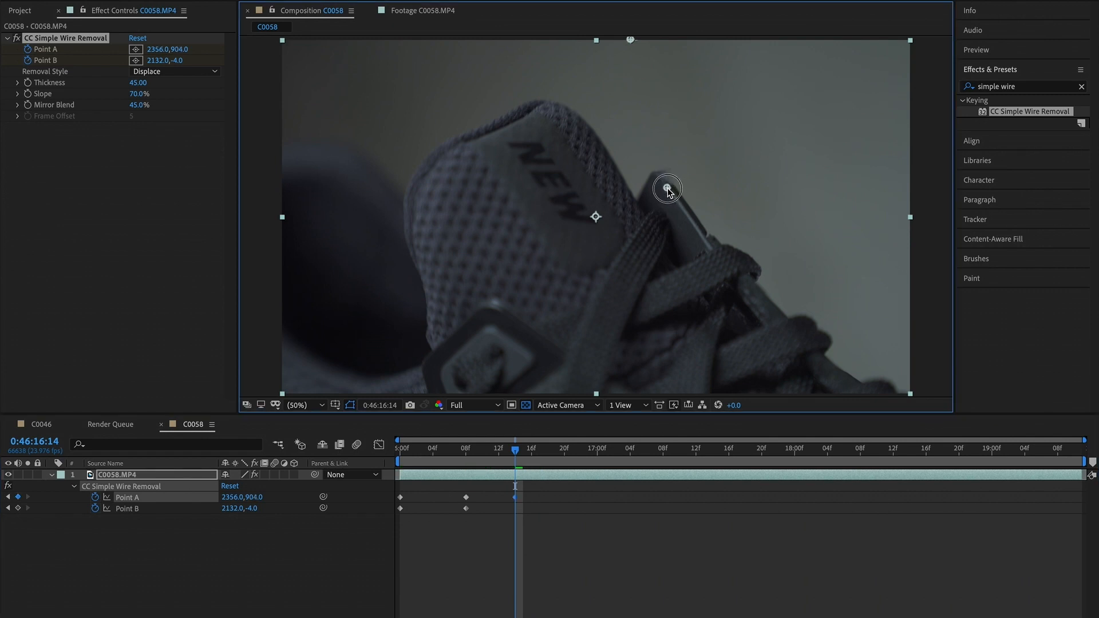
Move Point A and the wire endpoint onto the wire's new position to keyframe this frame.
click(555, 449)
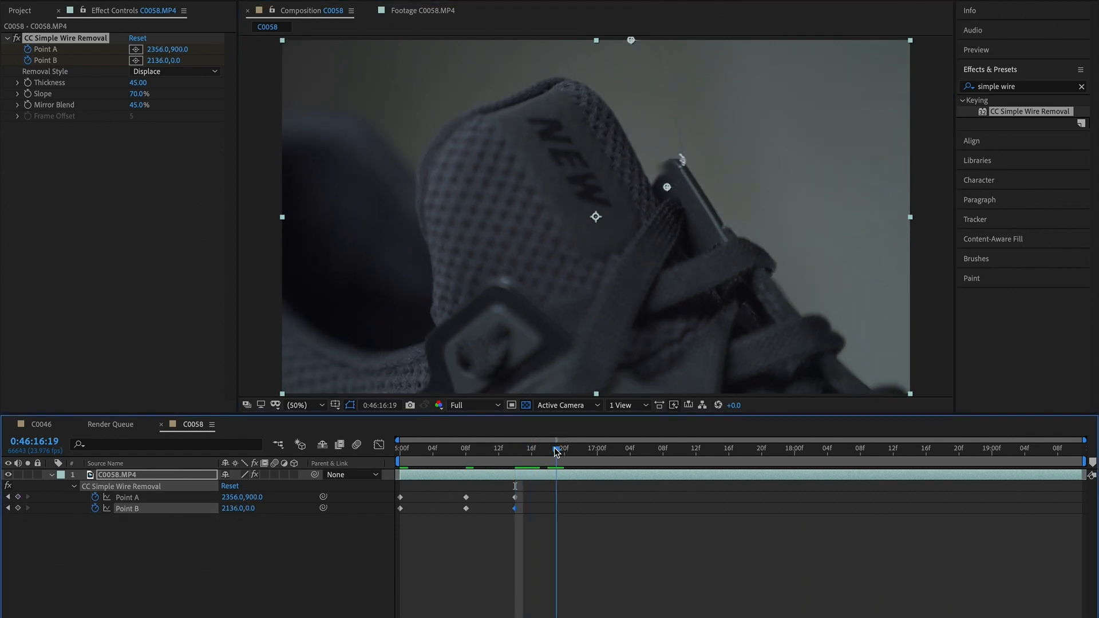
drag(665, 187, 683, 173)
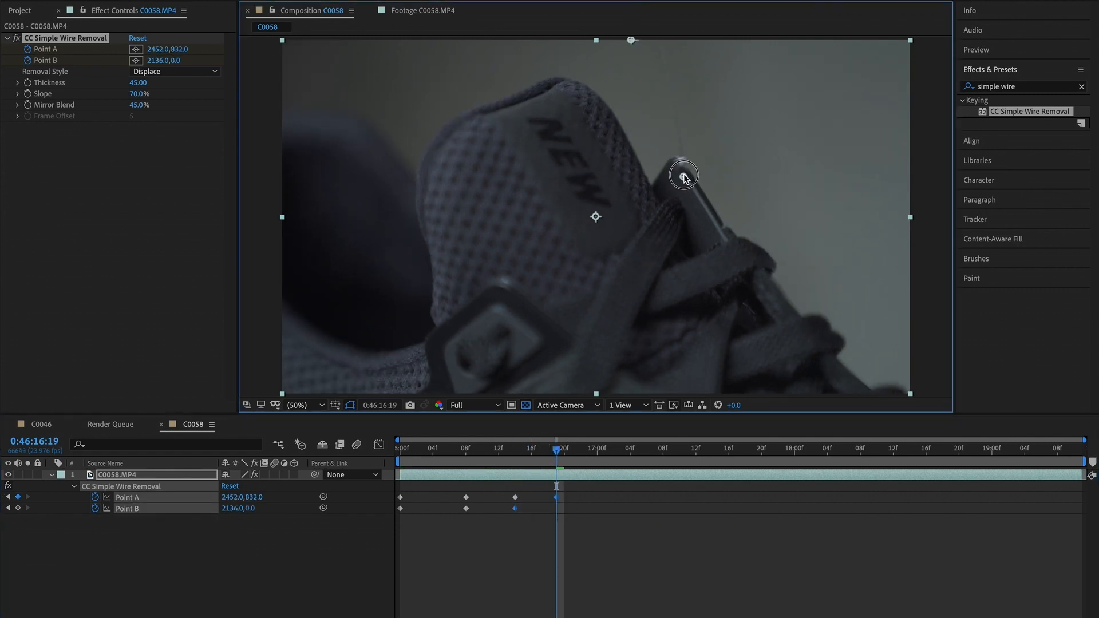
drag(683, 174, 659, 40)
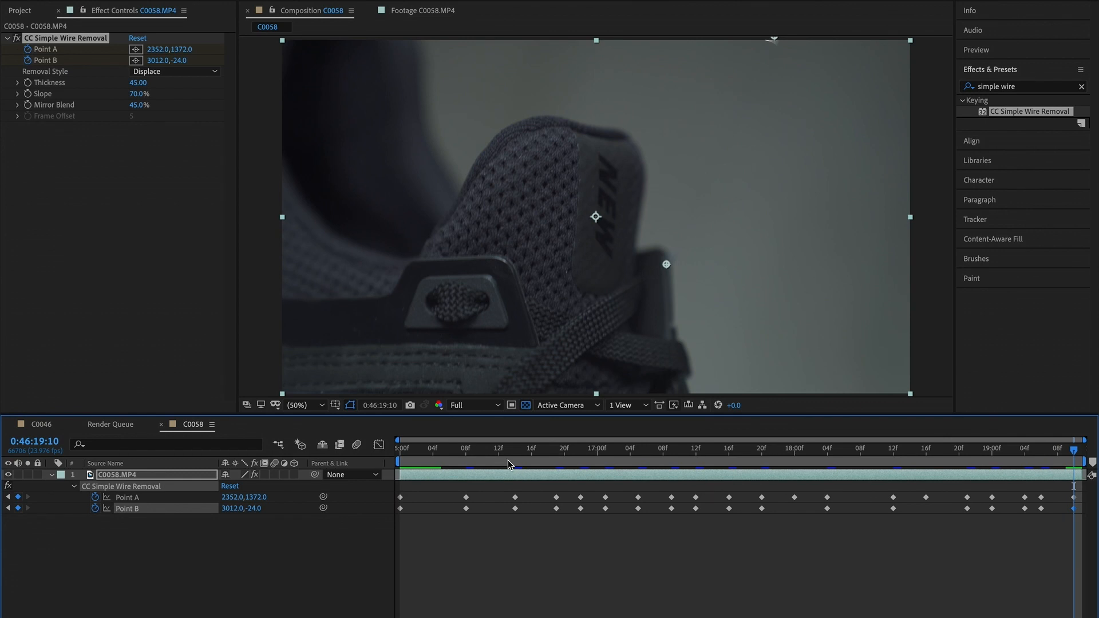
mouse_move(435, 505)
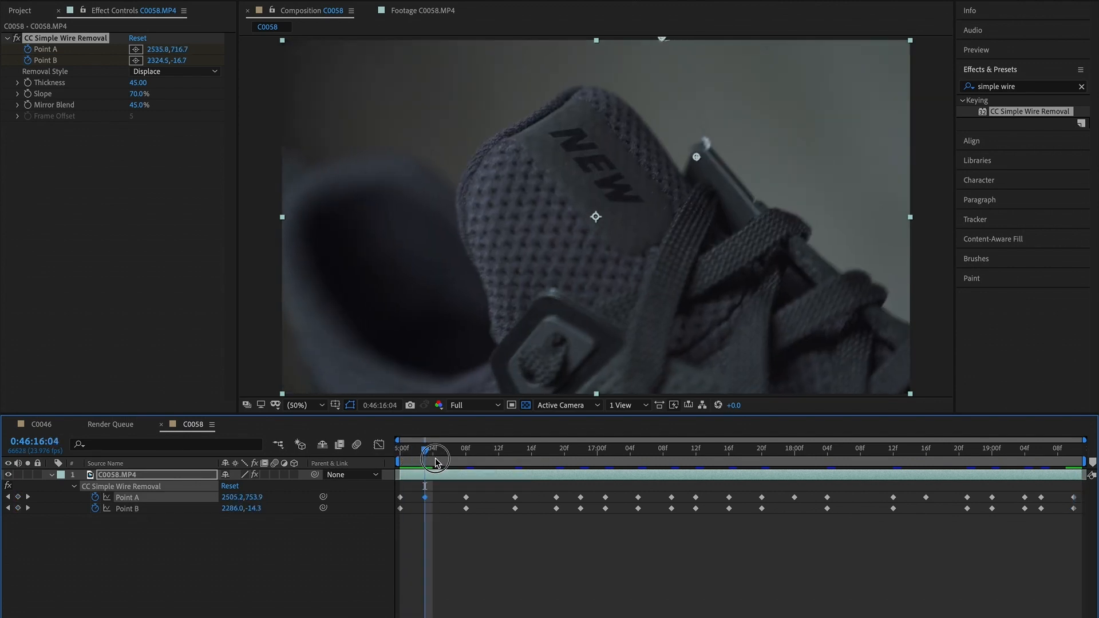
Step through early frames, realigning Point A and moving Point B to where the wire leaves frame.
drag(434, 459, 408, 458)
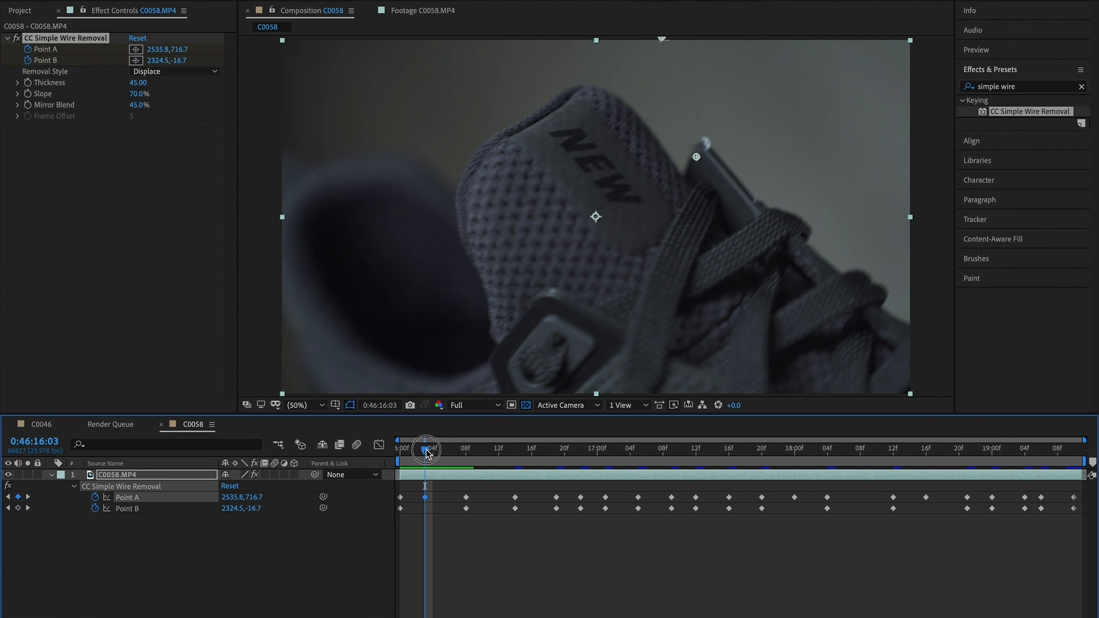
drag(696, 155, 707, 154)
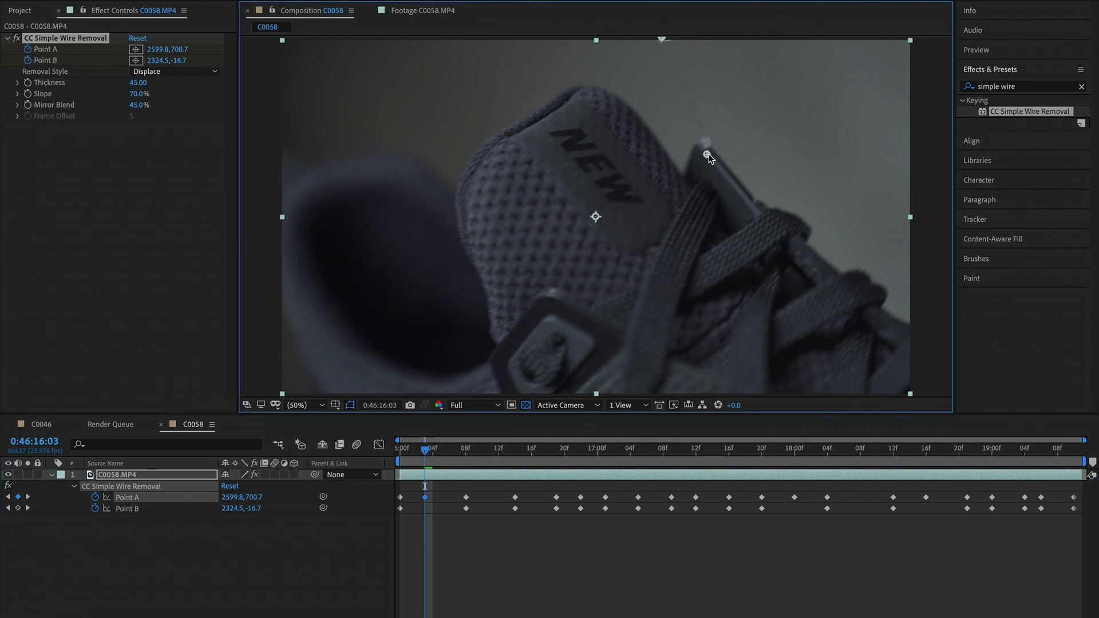
click(482, 449)
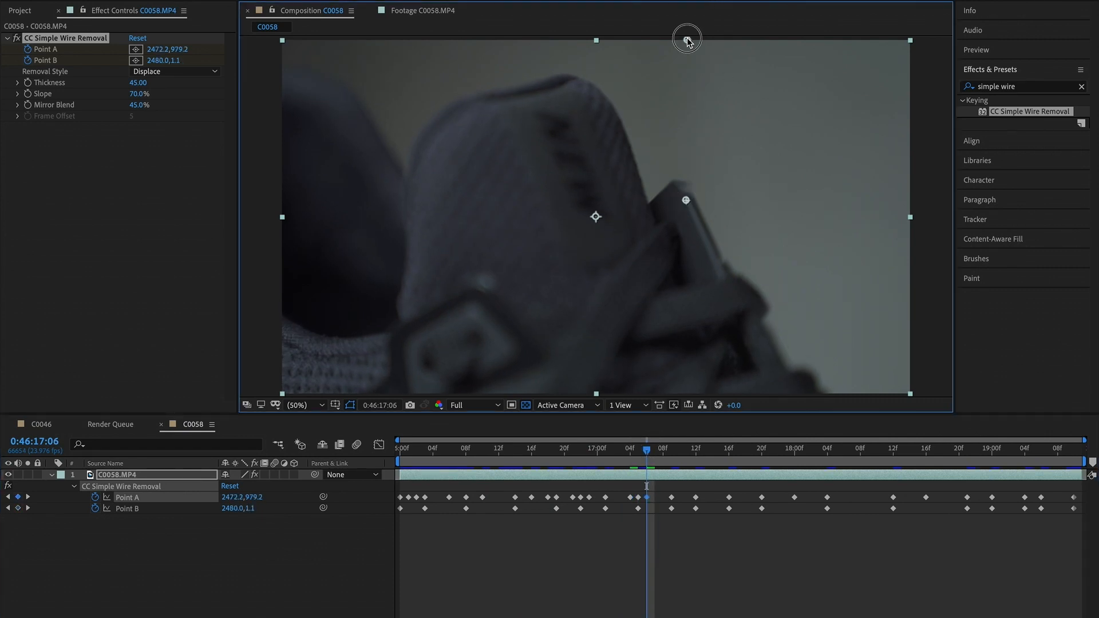
drag(687, 38, 685, 201)
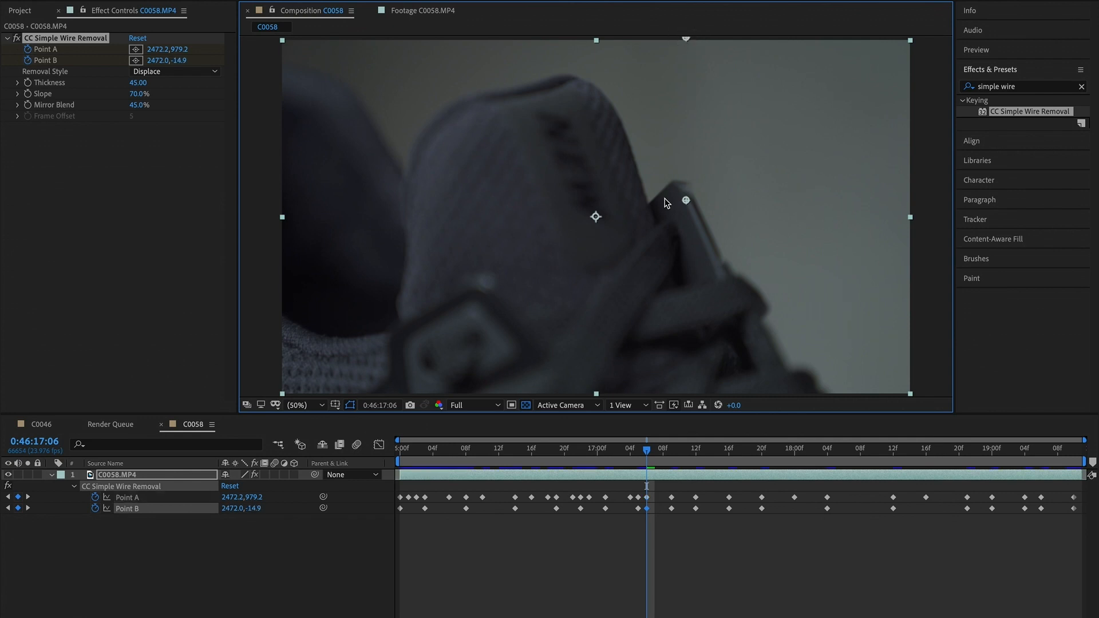
click(474, 448)
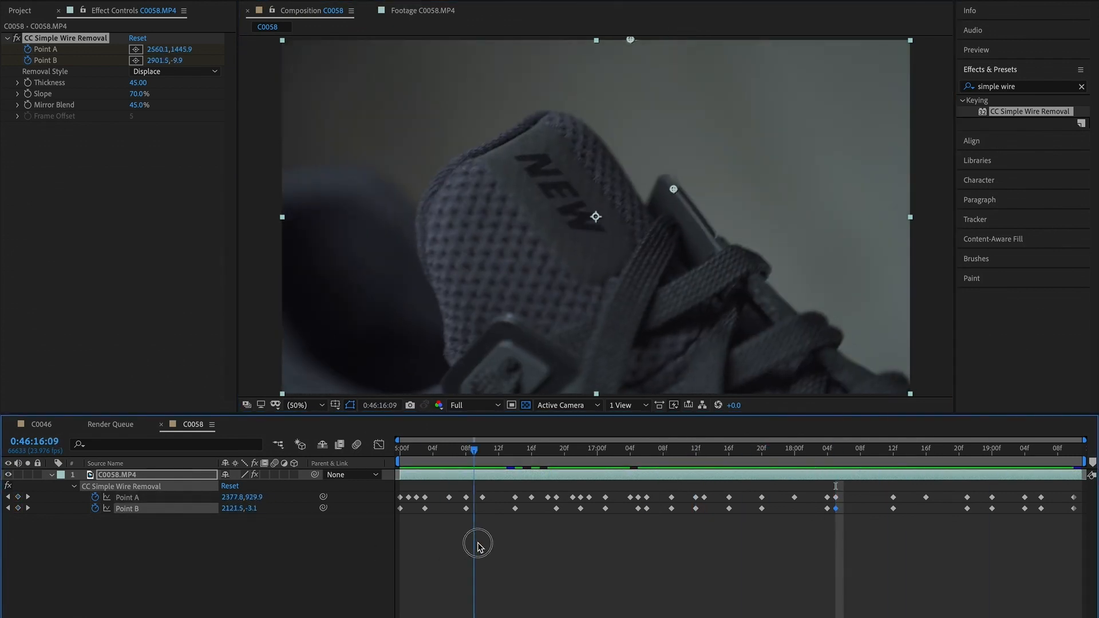